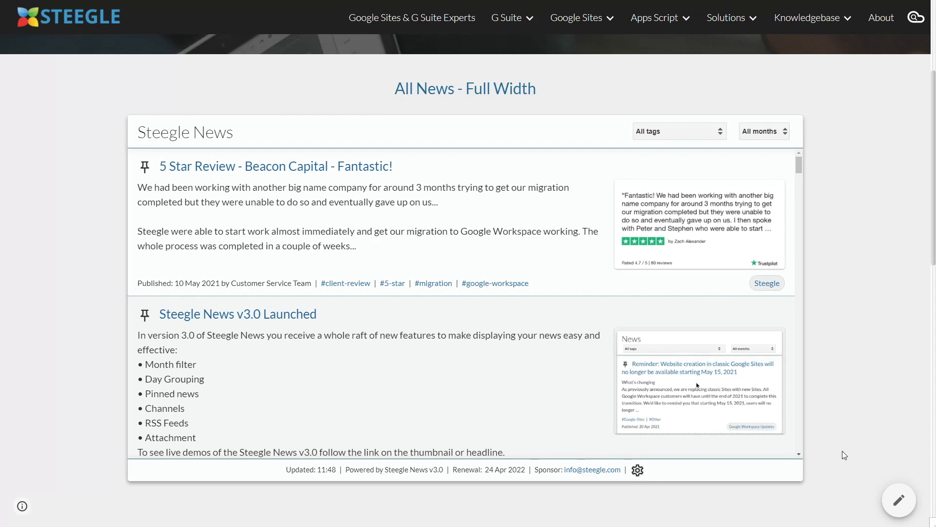
mouse_move(369, 272)
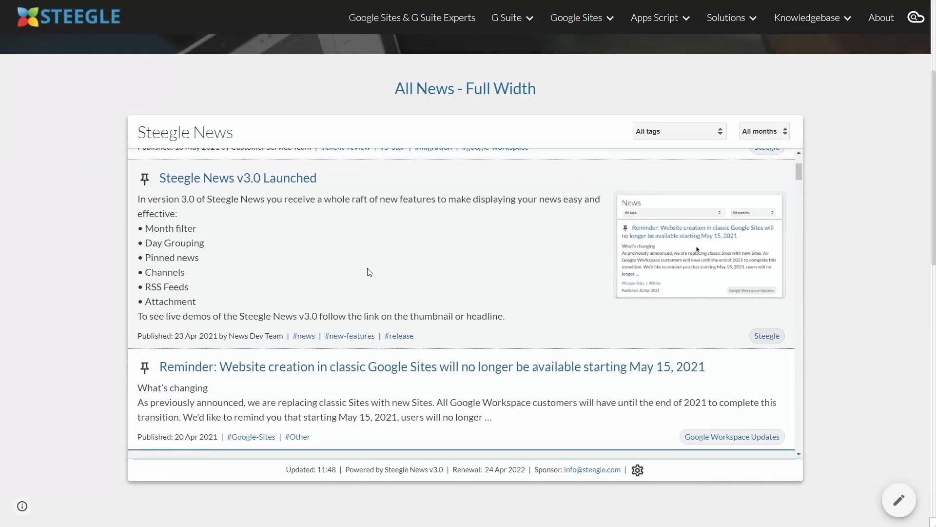
Filter the news gadget to the Admin-console tag, then clear the tag filter again
scroll(down, 3)
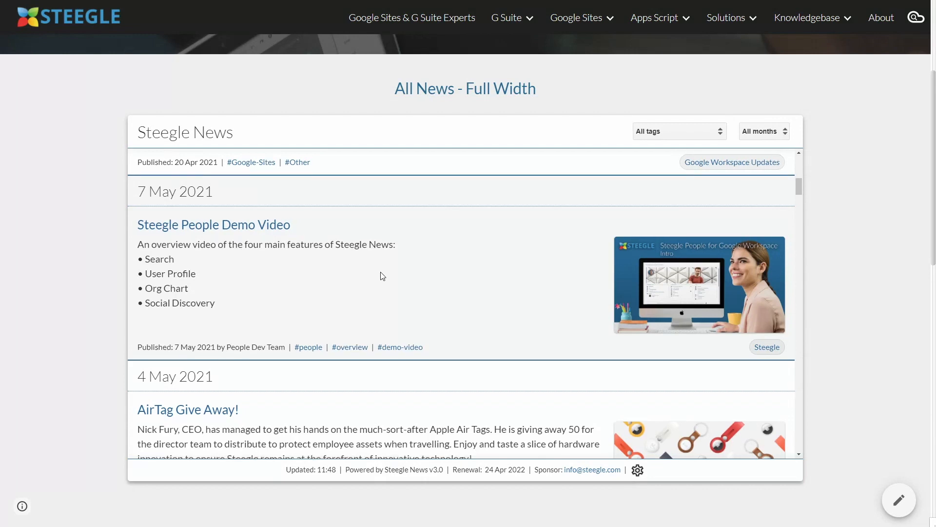
scroll(down, 3)
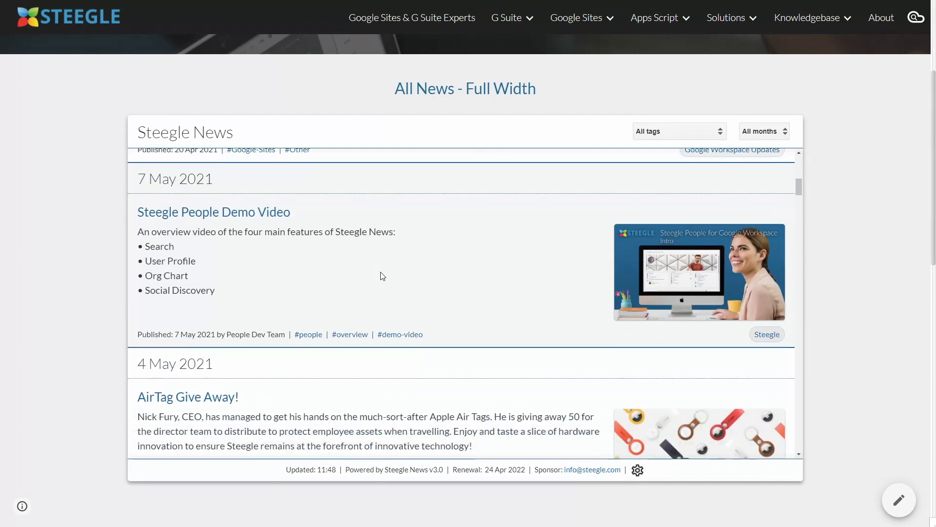
scroll(down, 3)
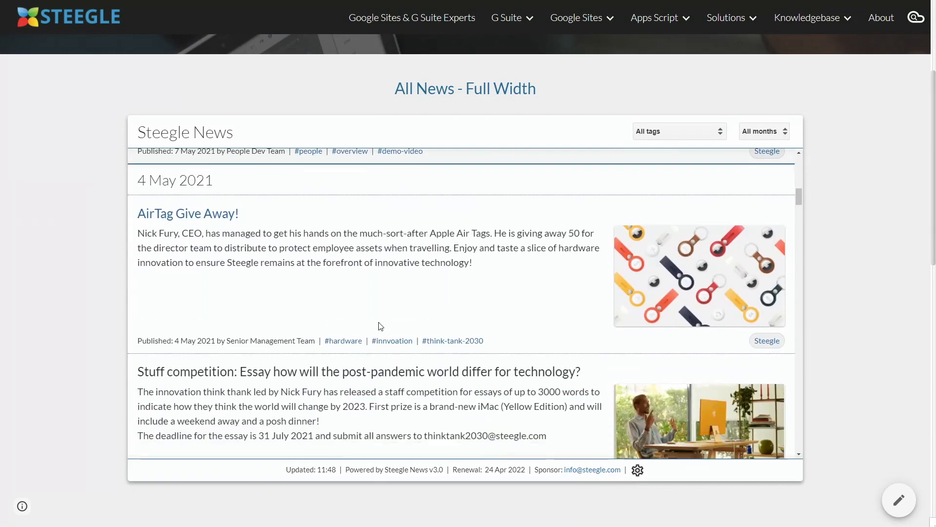
scroll(down, 3)
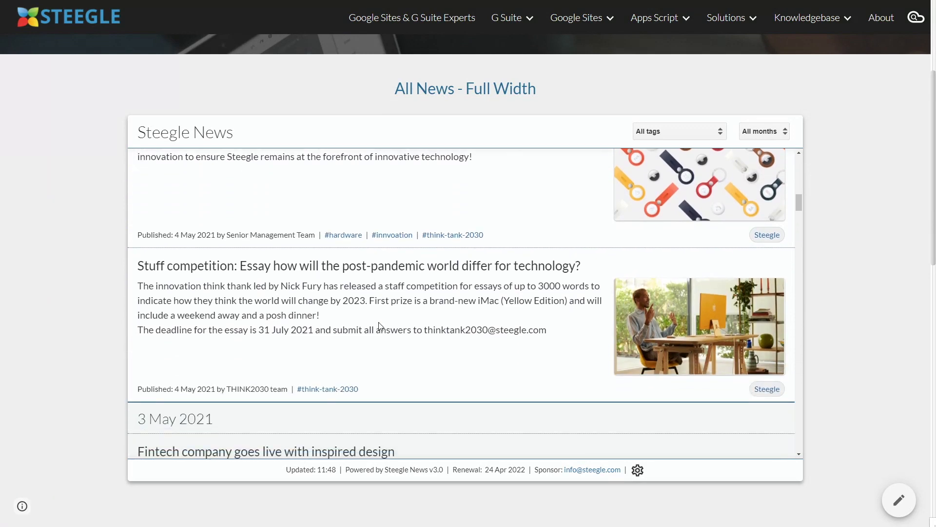
scroll(down, 3)
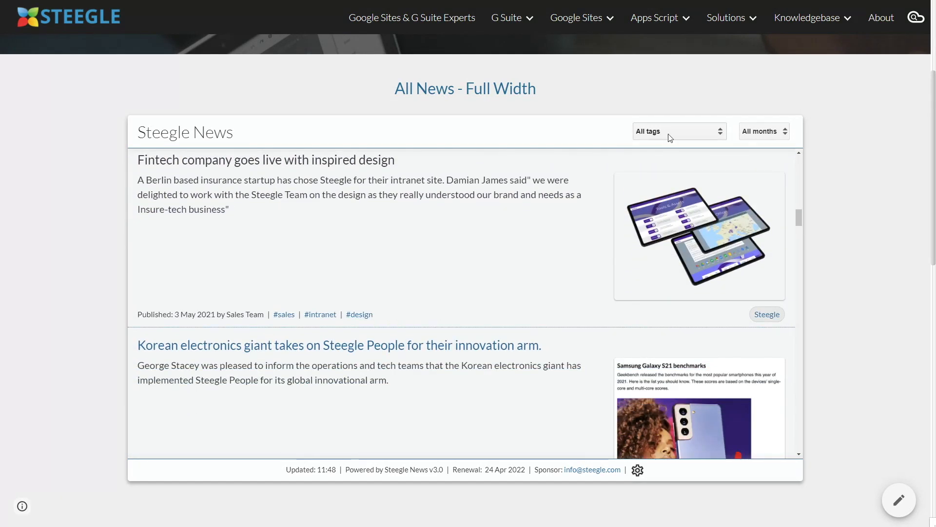
click(679, 131)
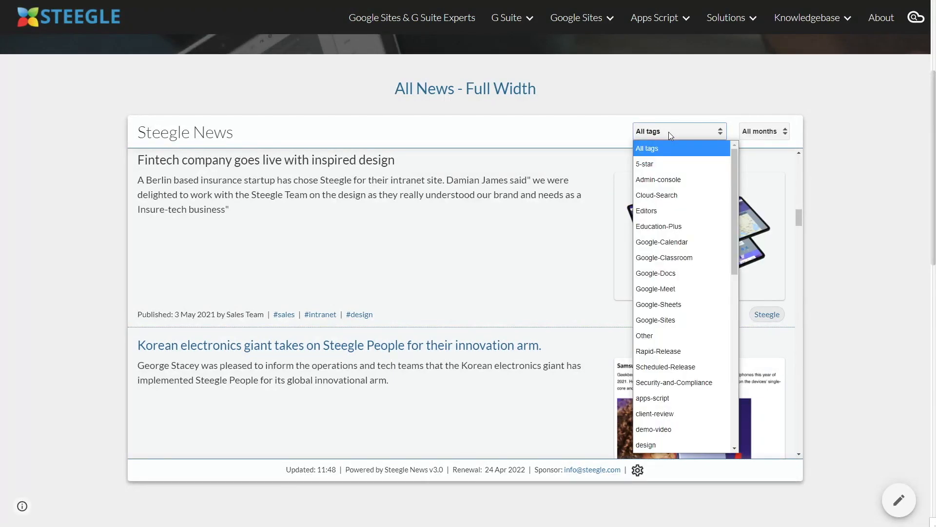
mouse_move(672, 145)
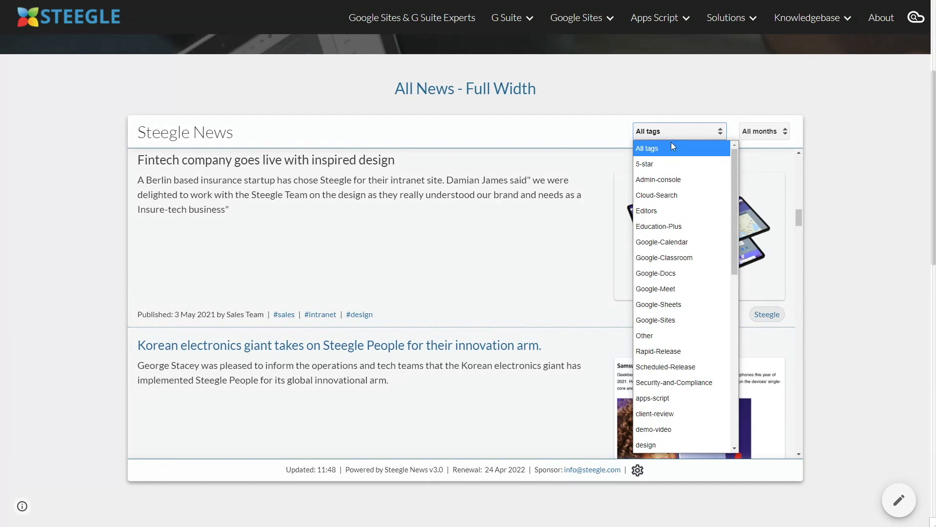
click(658, 180)
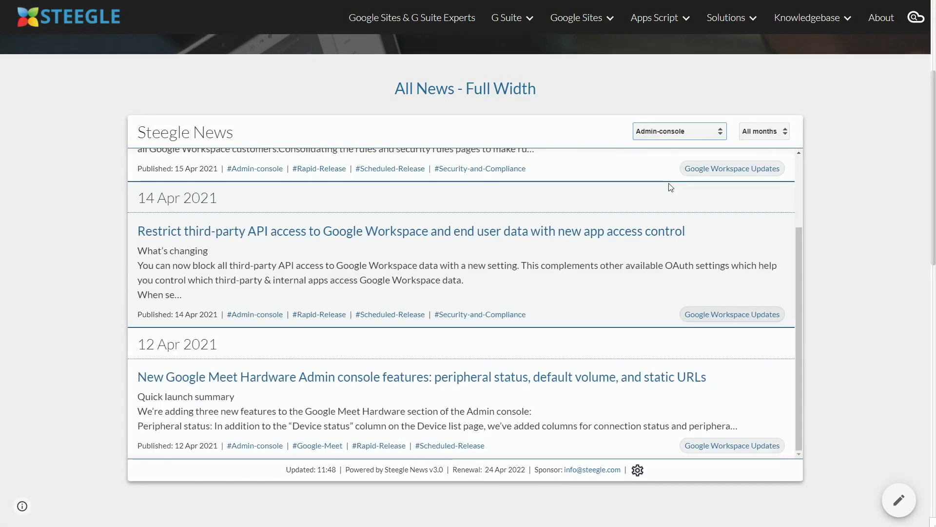
click(678, 131)
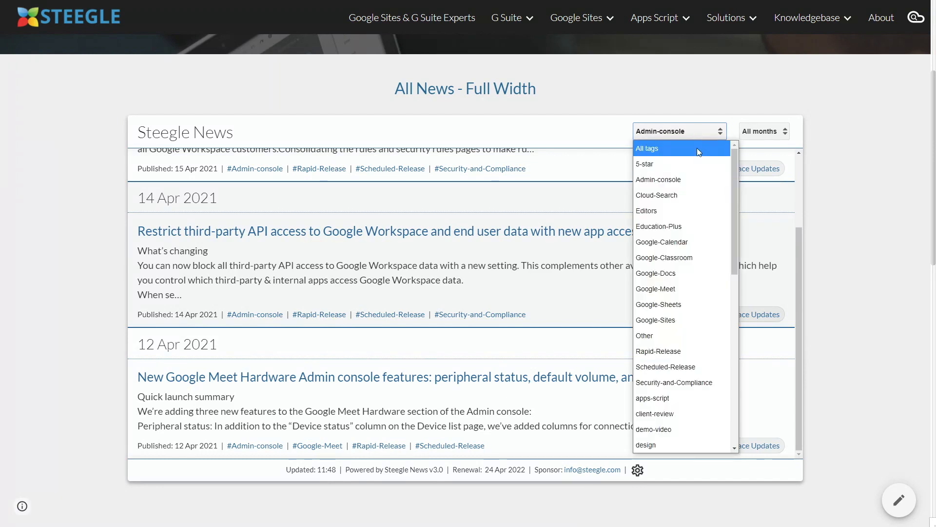
click(763, 131)
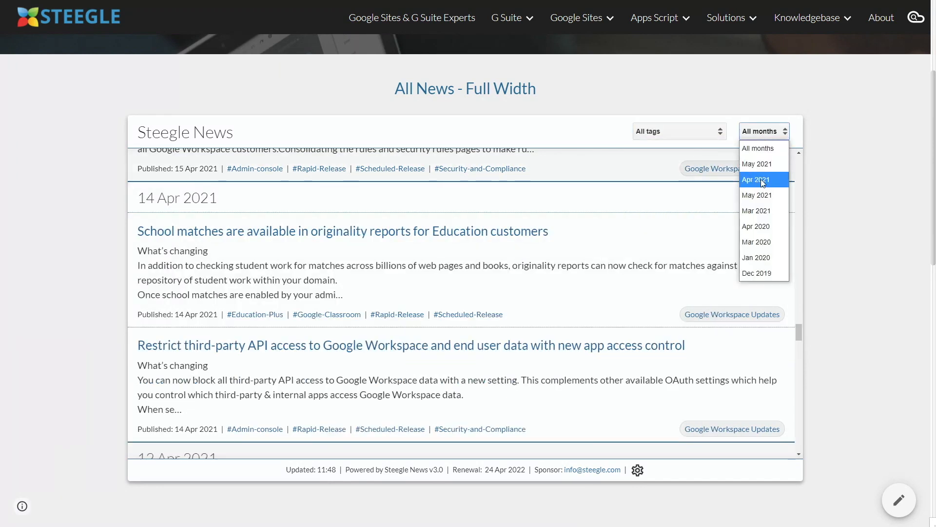
Filter the news to Apr 2021, reset to all months, and move on to the form response
click(756, 179)
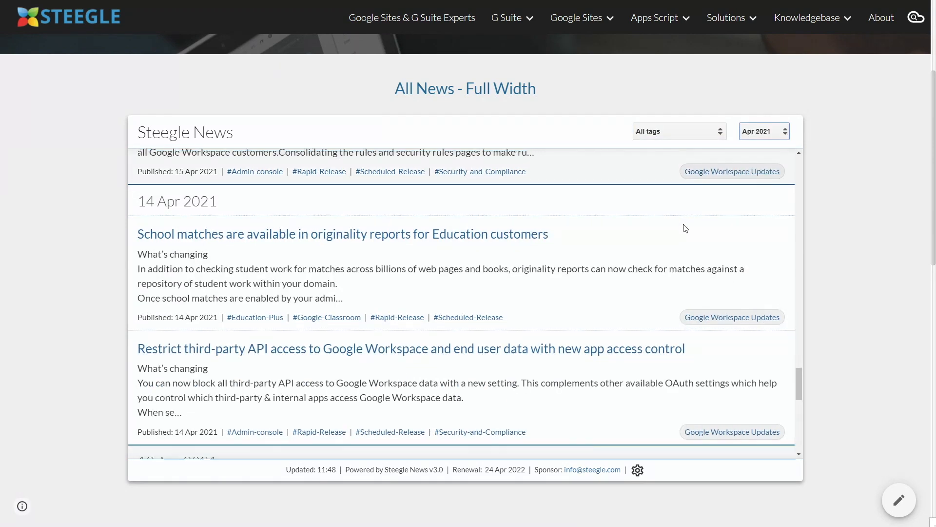
scroll(down, 3)
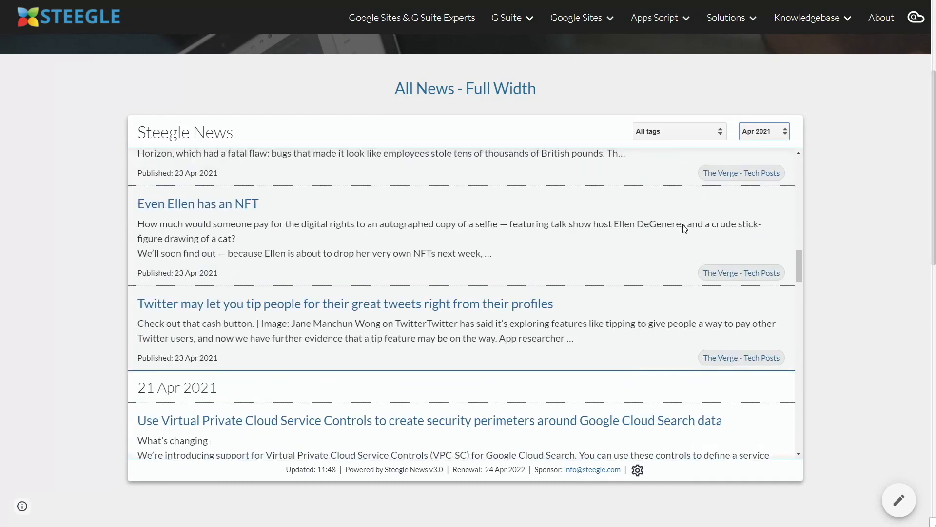
click(763, 131)
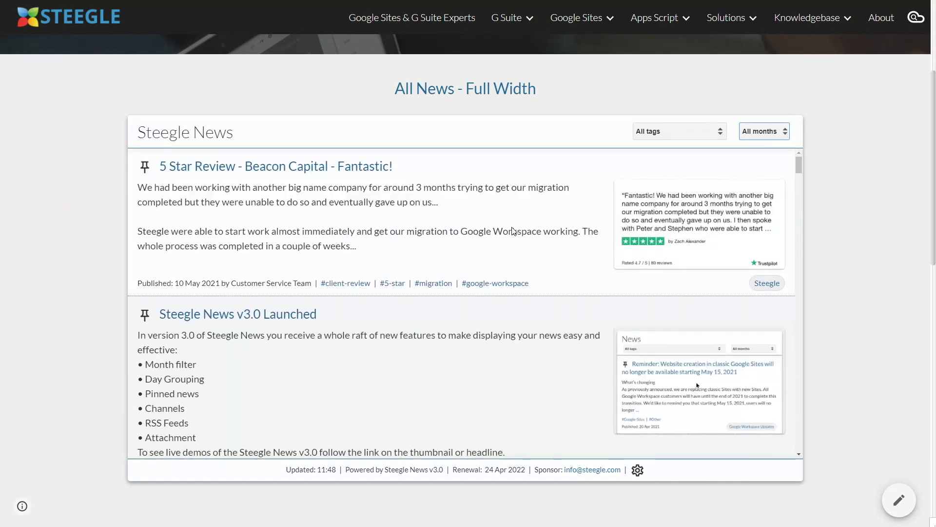
scroll(down, 3)
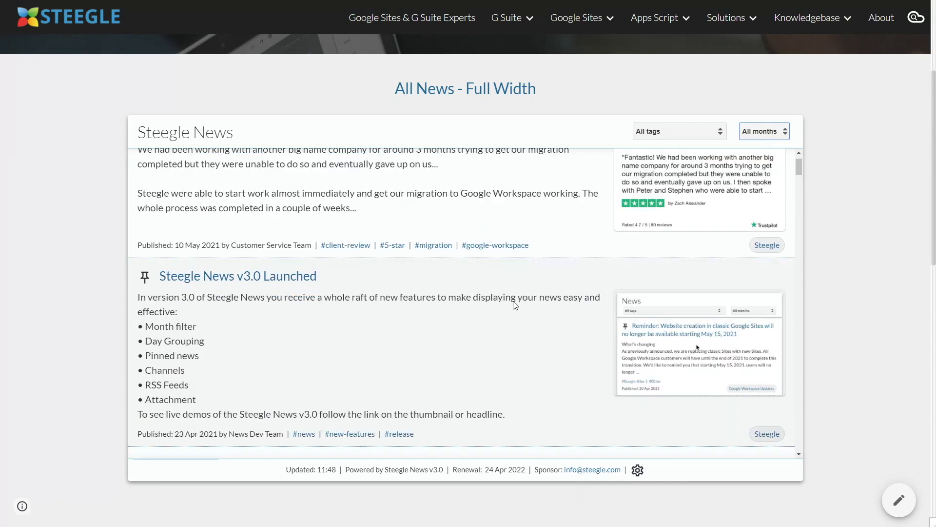
scroll(down, 3)
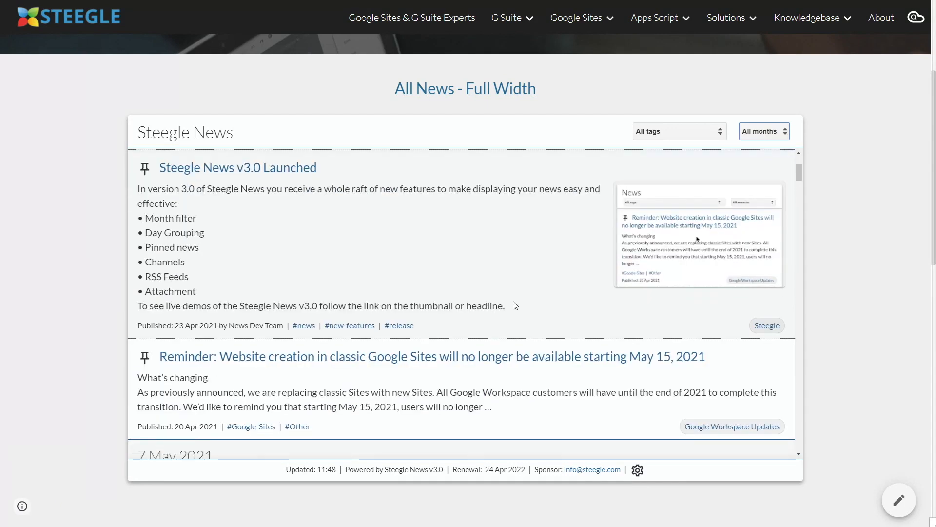
click(349, 324)
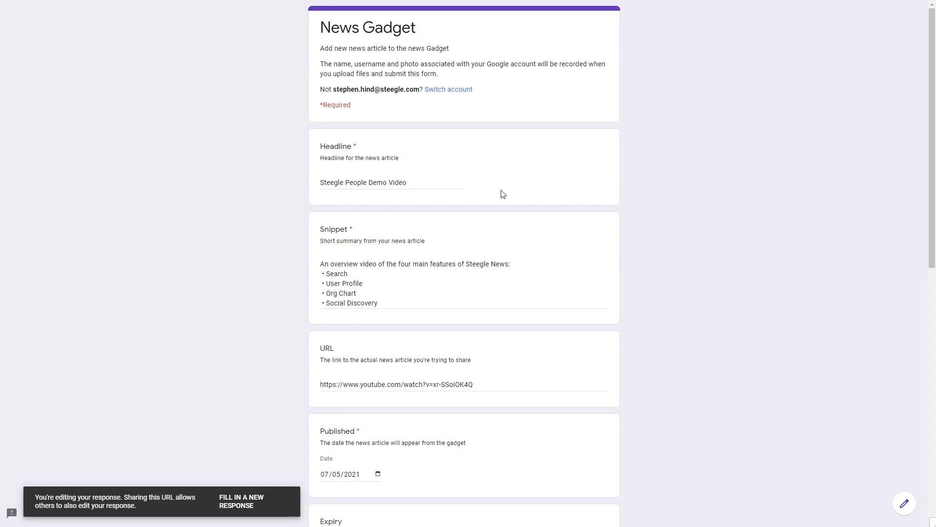
Review the Headline and URL answers and submit the edited News Gadget response
click(392, 183)
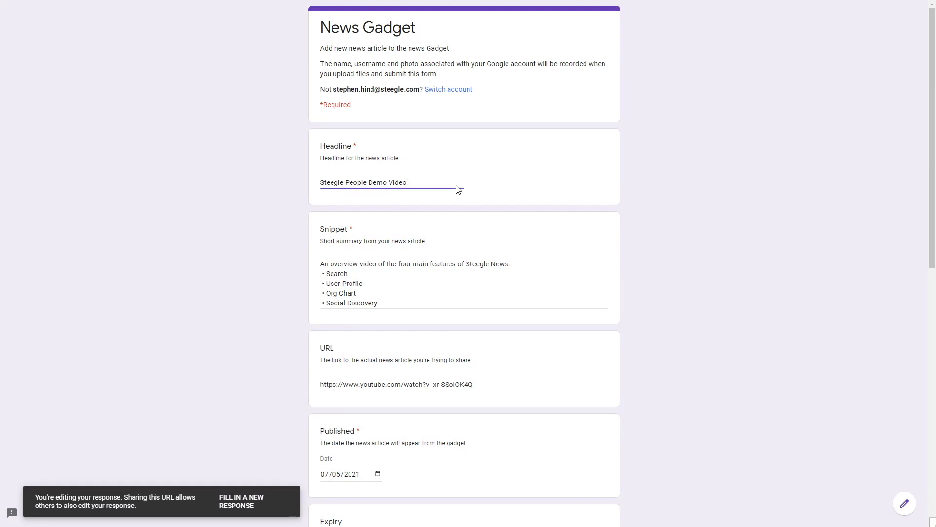
click(442, 304)
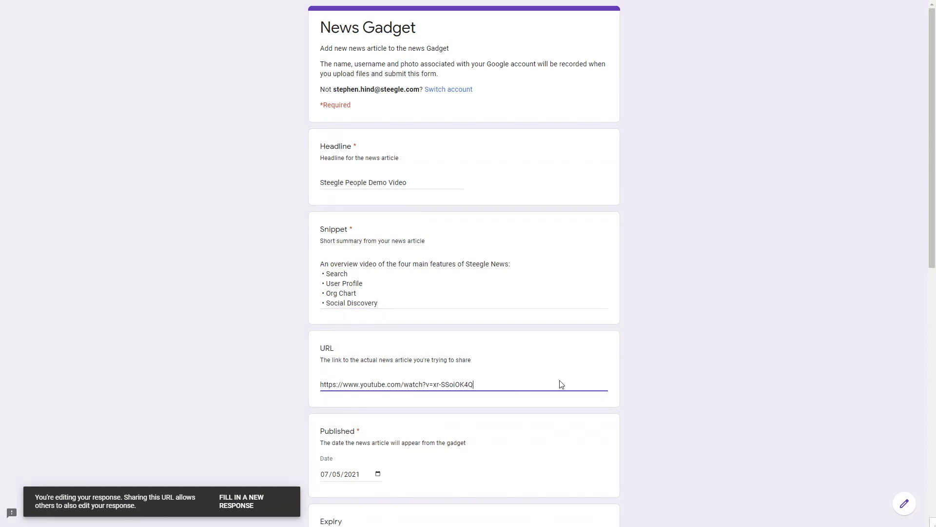
scroll(down, 3)
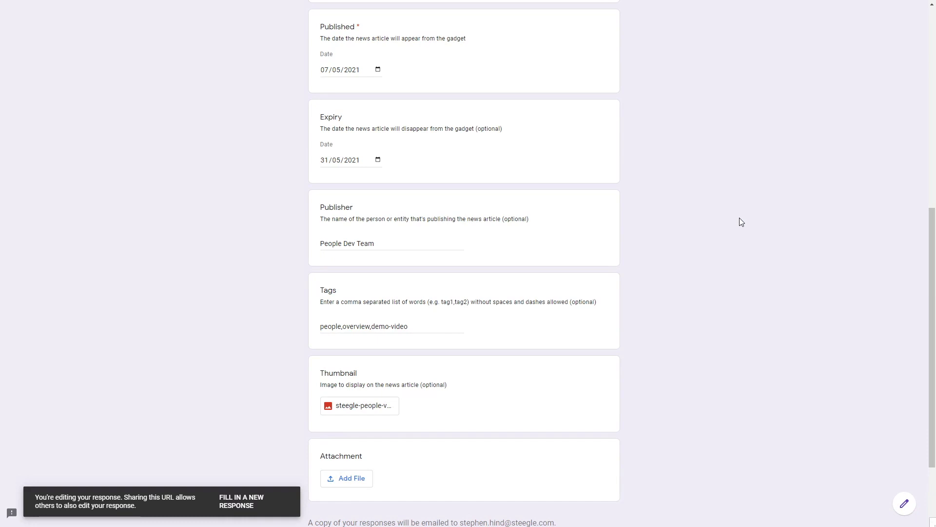
mouse_move(369, 178)
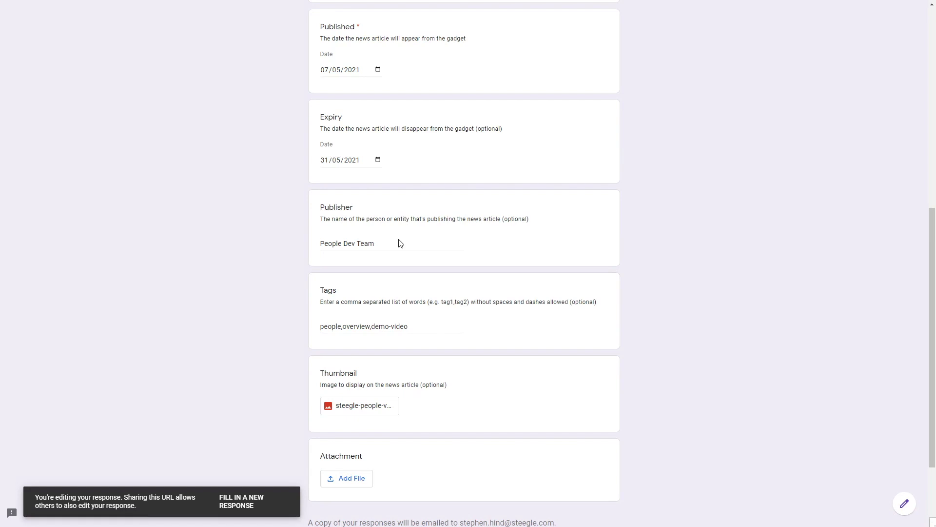
mouse_move(426, 306)
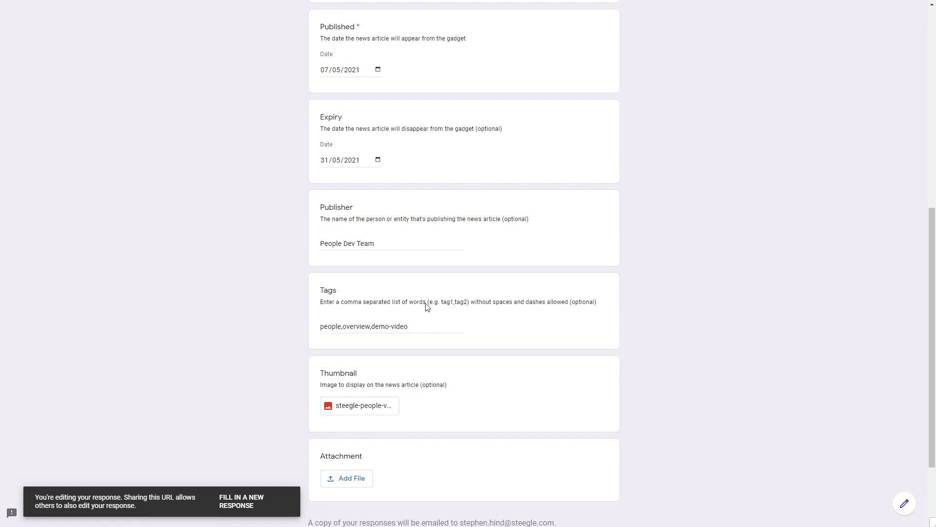
mouse_move(432, 335)
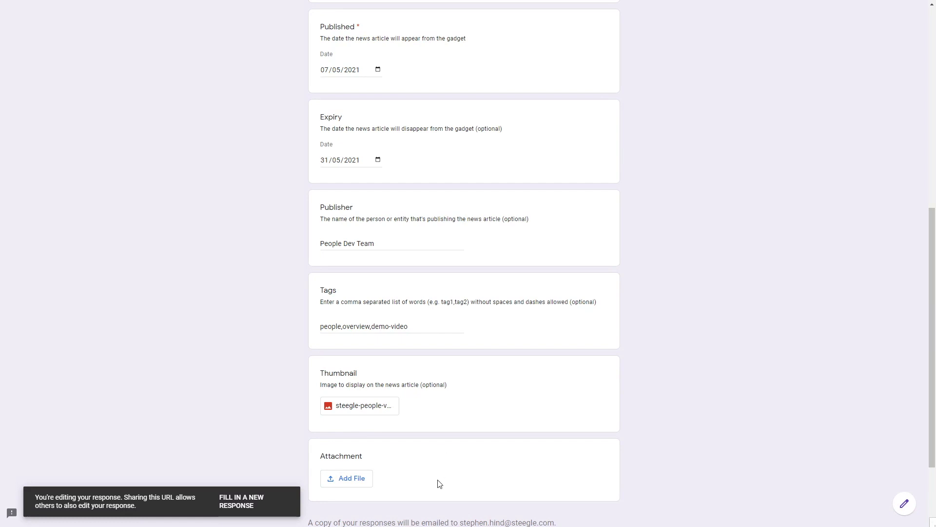
mouse_move(569, 436)
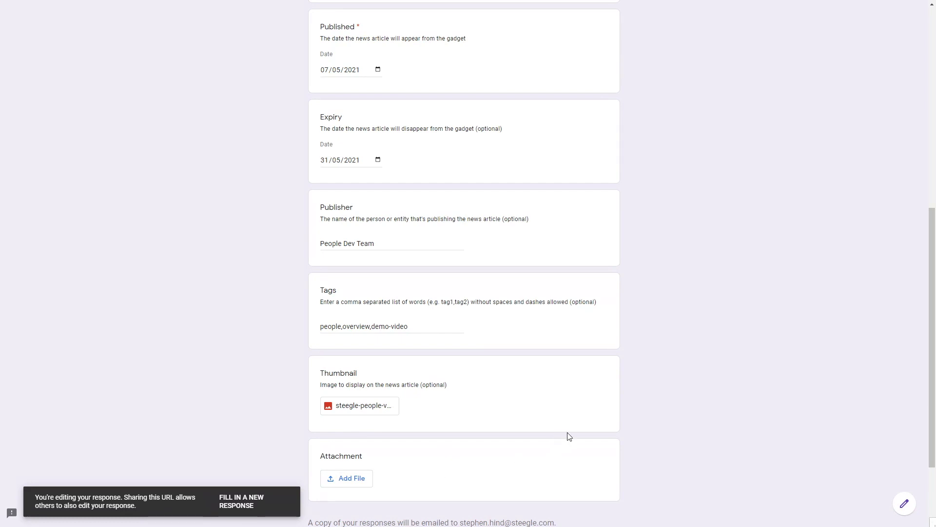
scroll(down, 3)
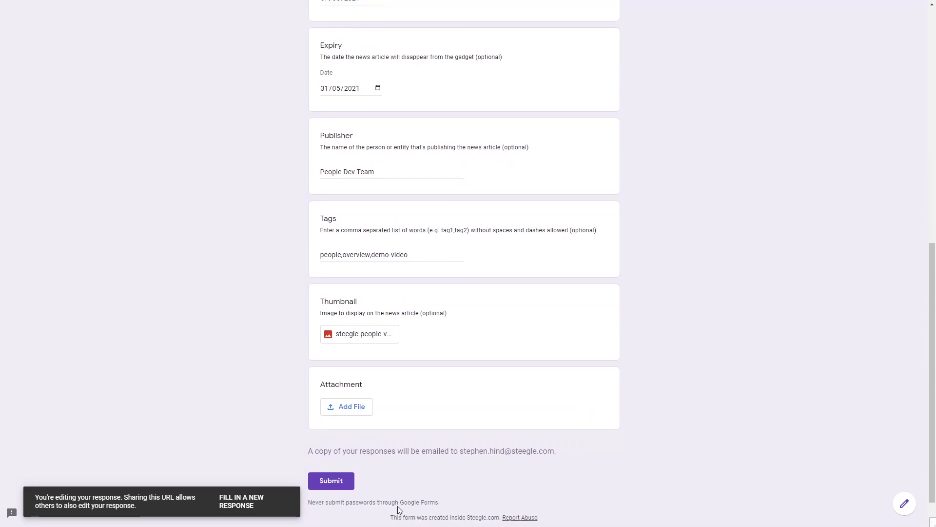
click(330, 481)
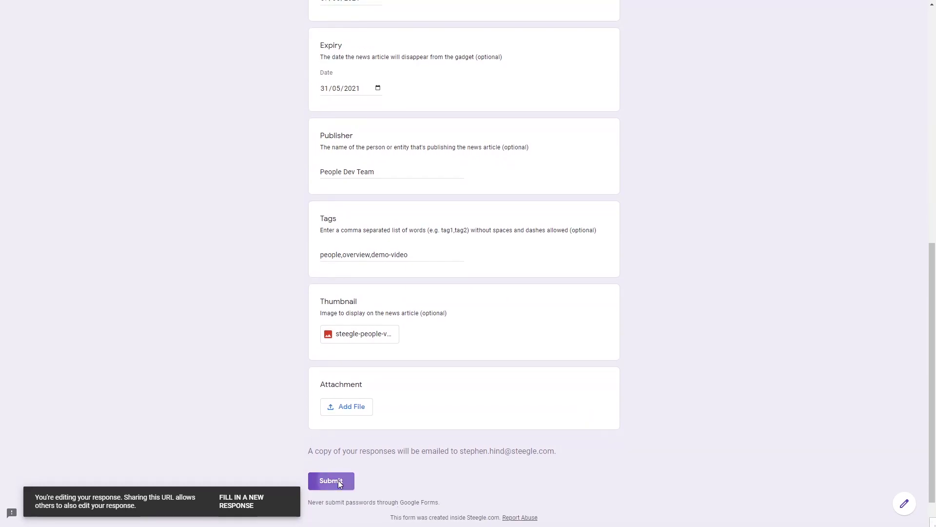
click(330, 480)
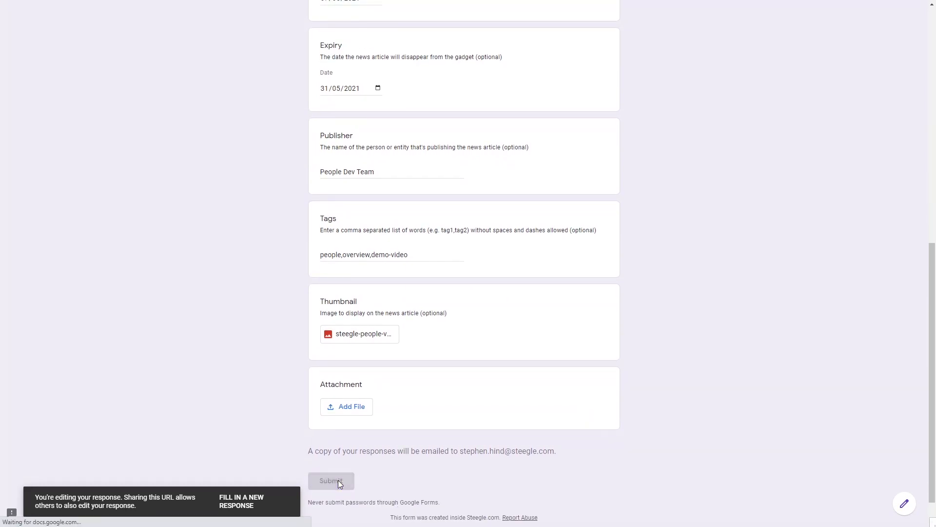
click(331, 481)
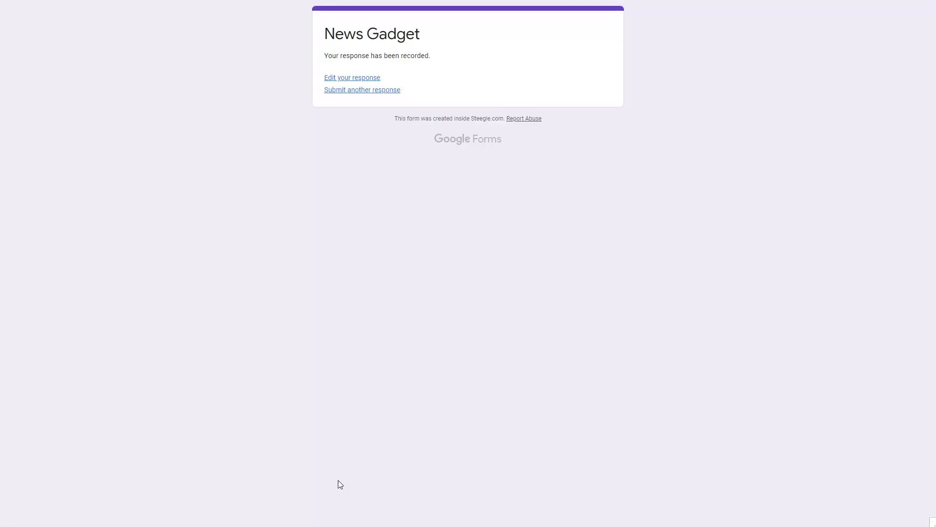
mouse_move(895, 487)
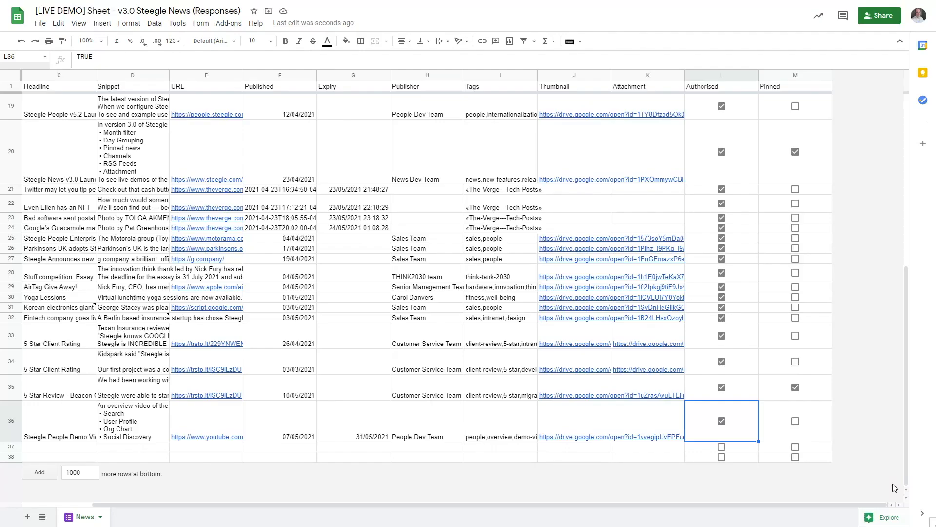
mouse_move(733, 425)
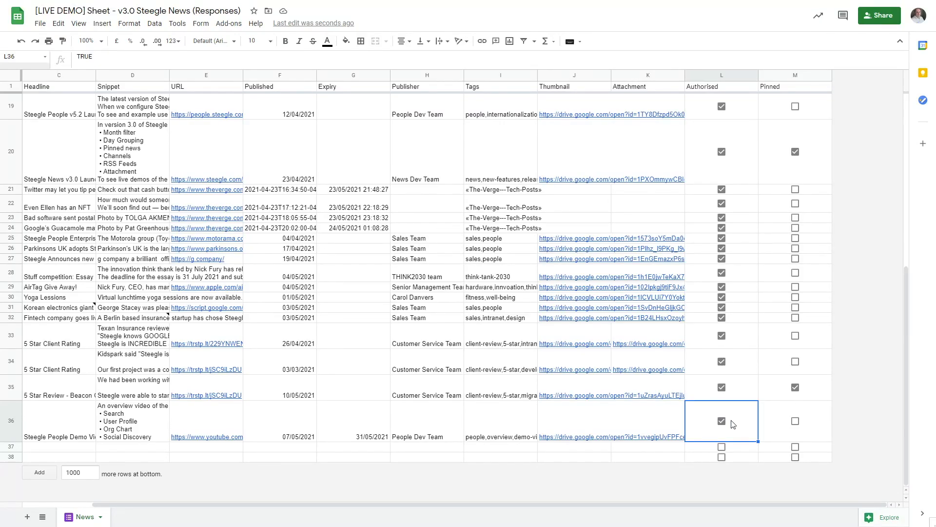
Tick the Authorised checkbox for the Steegle People Demo Video row in the responses sheet
click(720, 421)
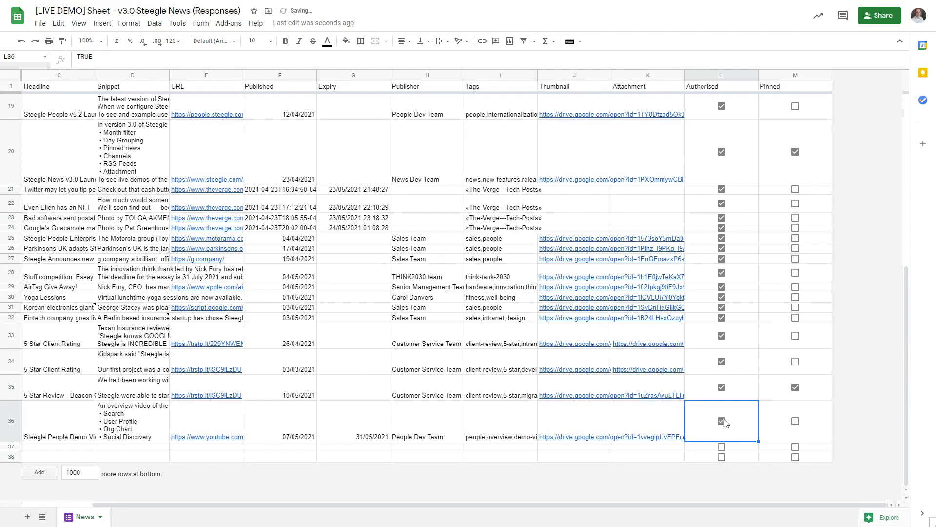
mouse_move(781, 419)
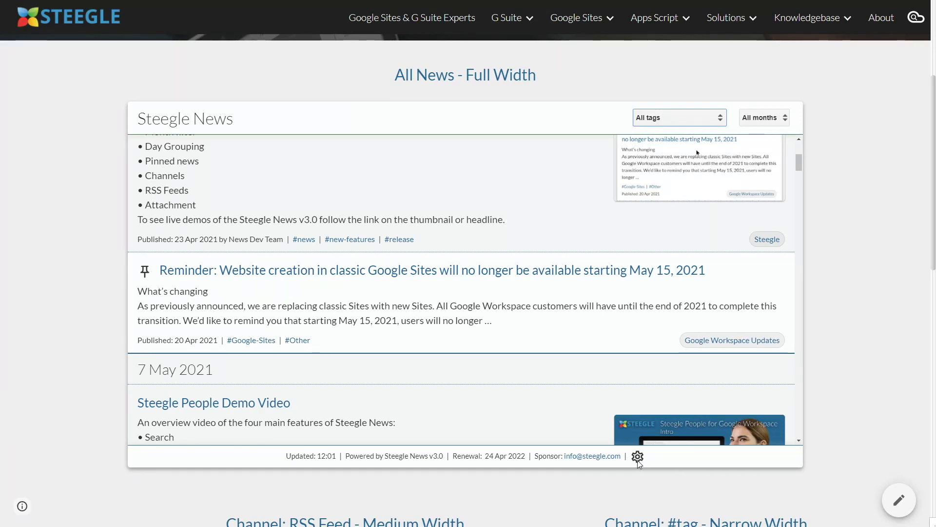
Remove the Verge tech RSS feed from the gadget's News Source list
click(636, 456)
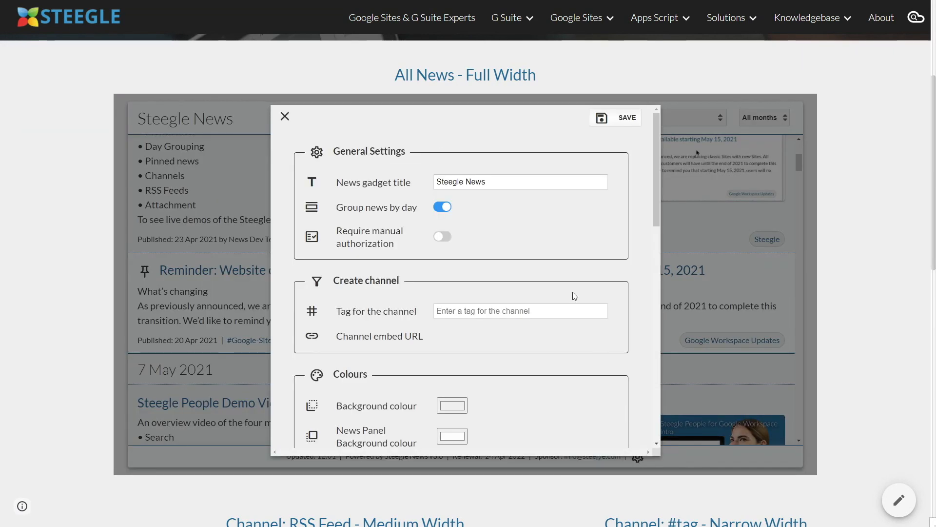
scroll(down, 3)
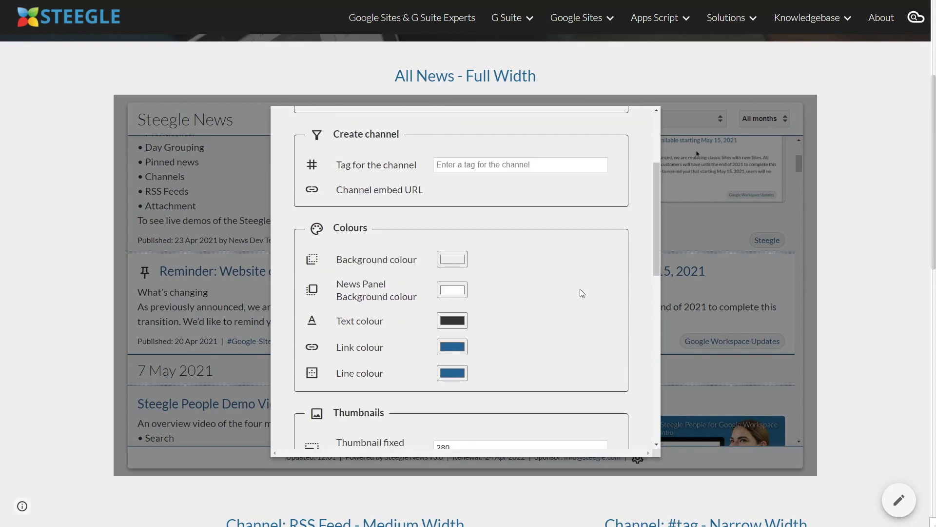
scroll(down, 3)
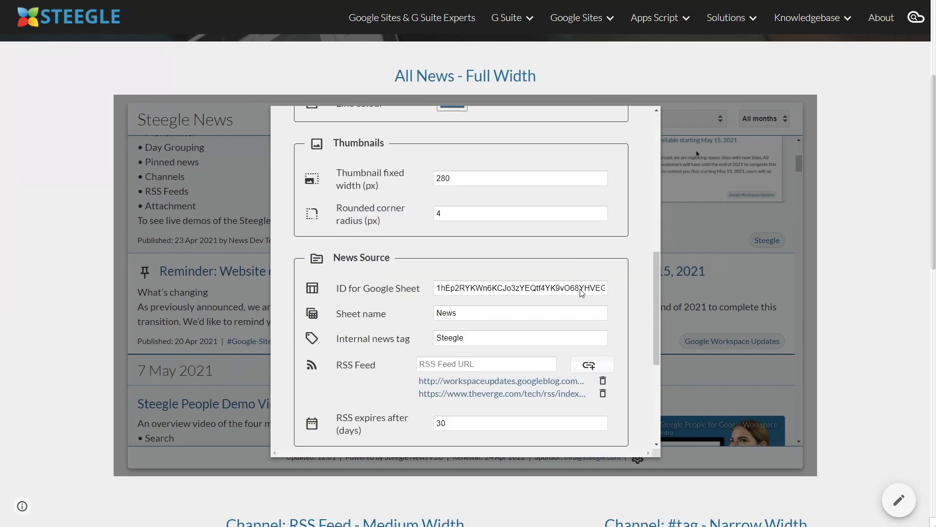
scroll(down, 3)
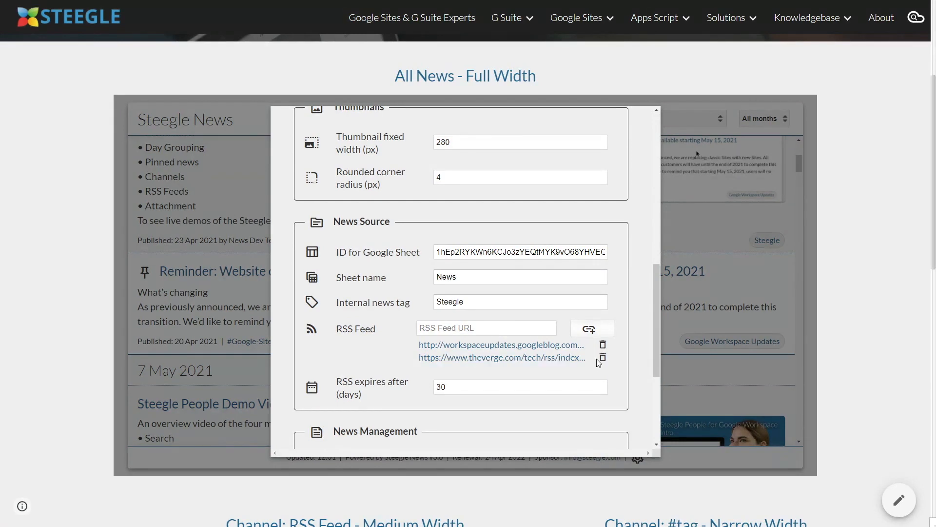
click(602, 356)
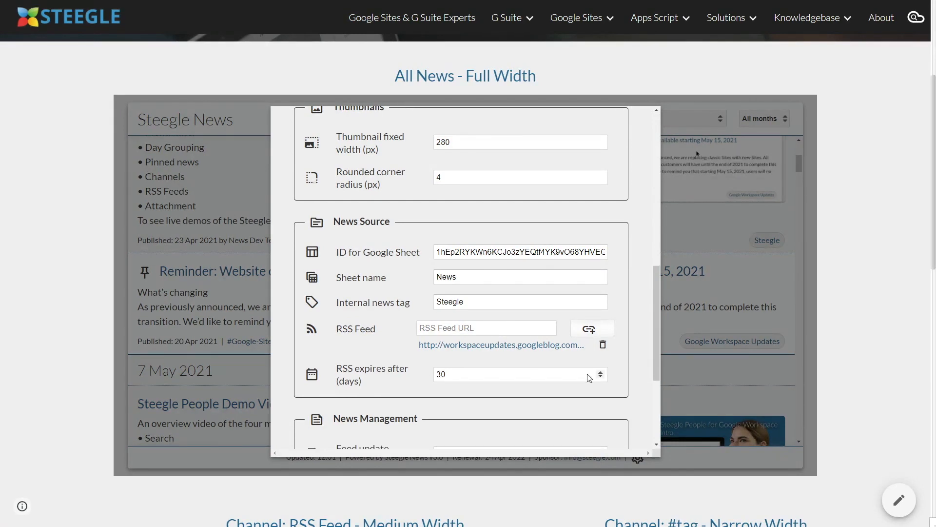
Adjust the RSS expiry period in days and save the gadget settings
click(507, 373)
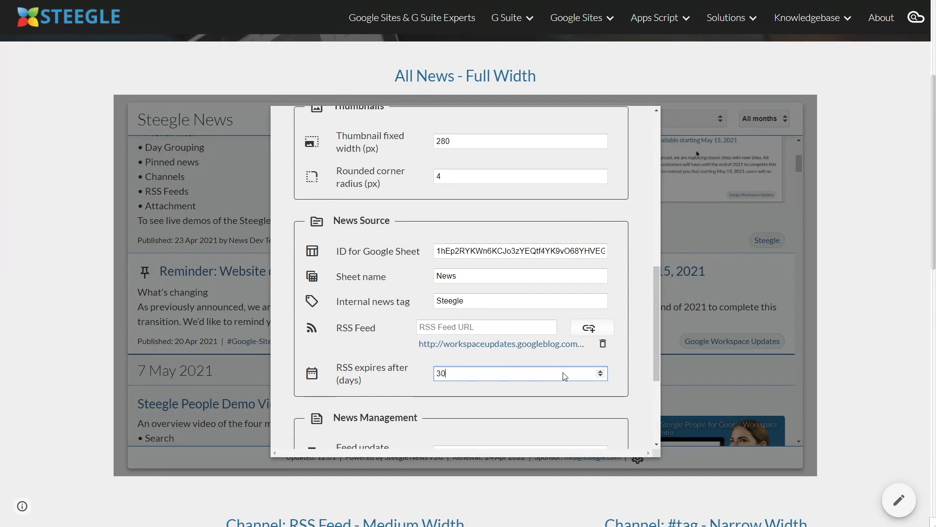
scroll(down, 3)
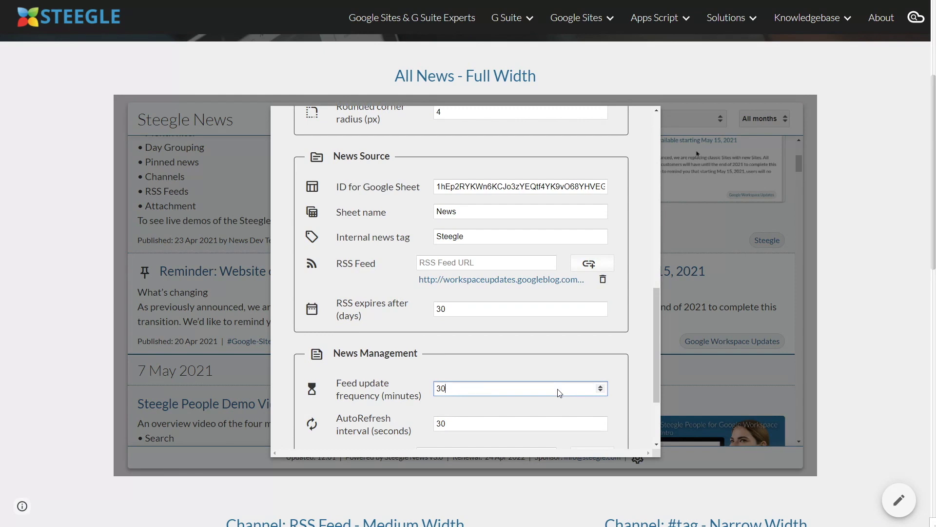
mouse_move(617, 304)
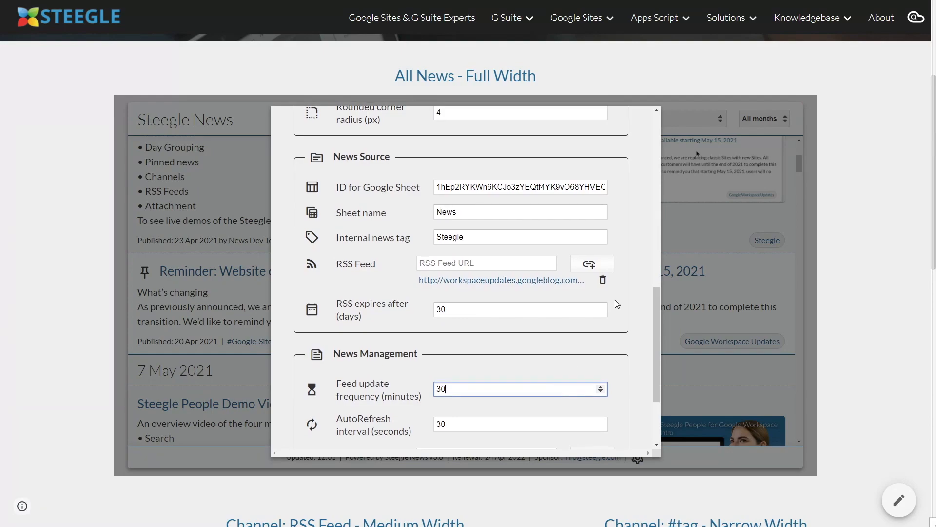
click(637, 465)
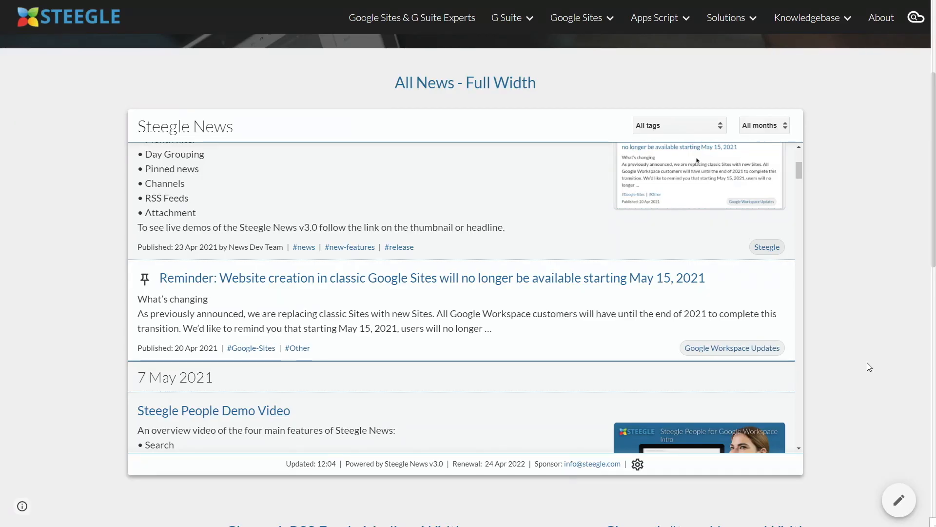
Create a channel tagged Google-Workspace-Updates in the gadget settings to get its embed URL
click(637, 464)
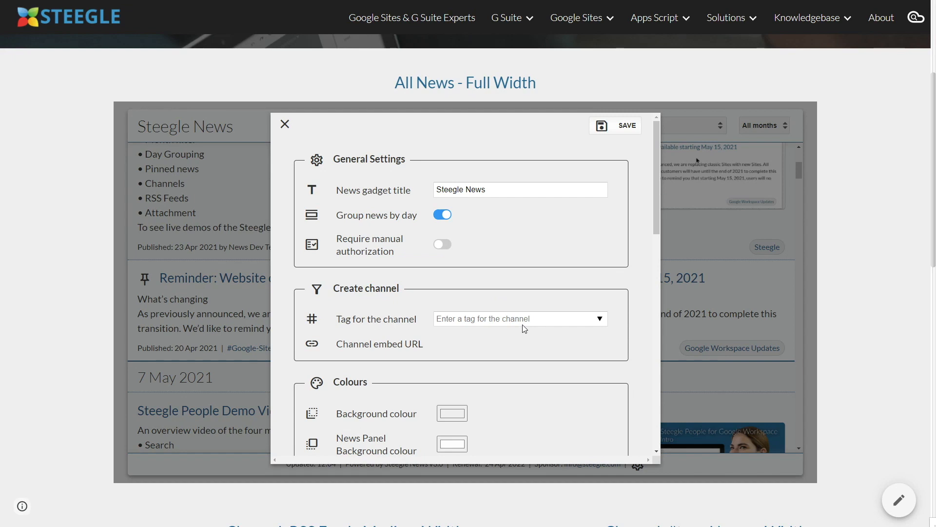
click(598, 318)
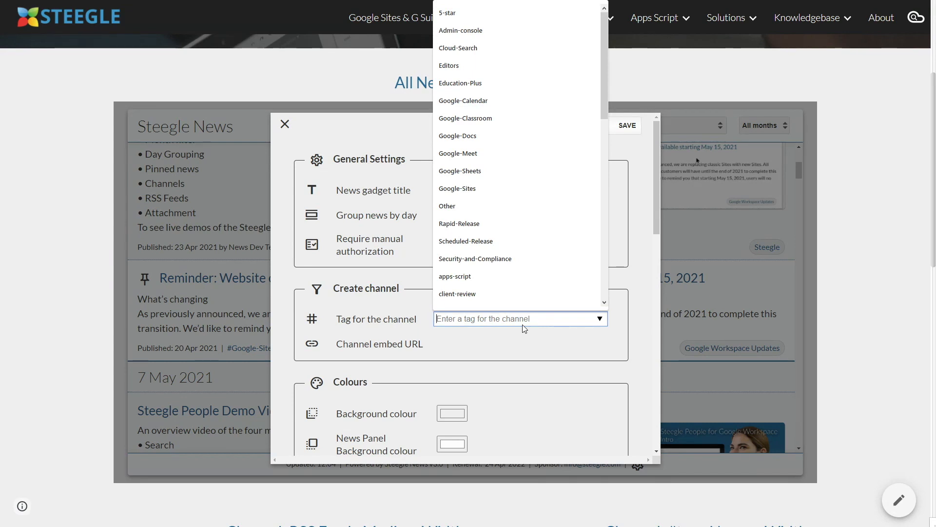
text(wo)
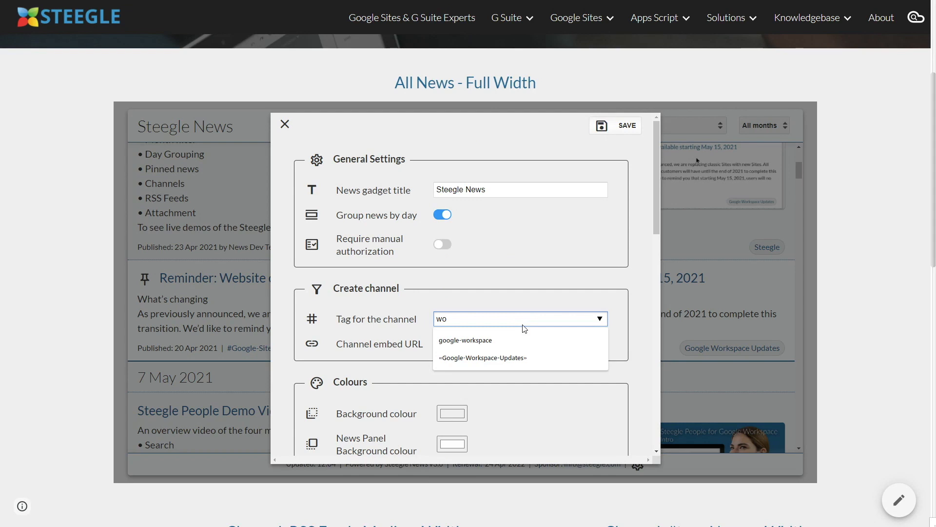
click(482, 357)
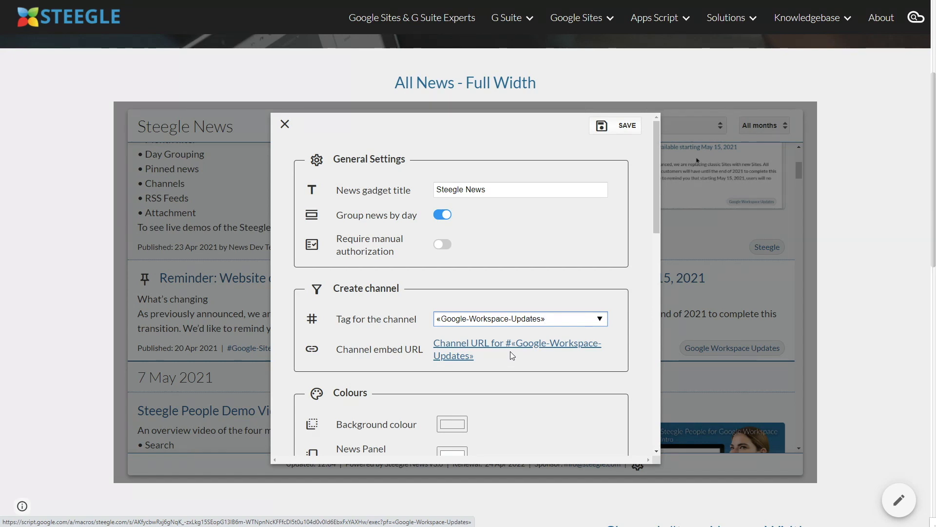
mouse_move(514, 347)
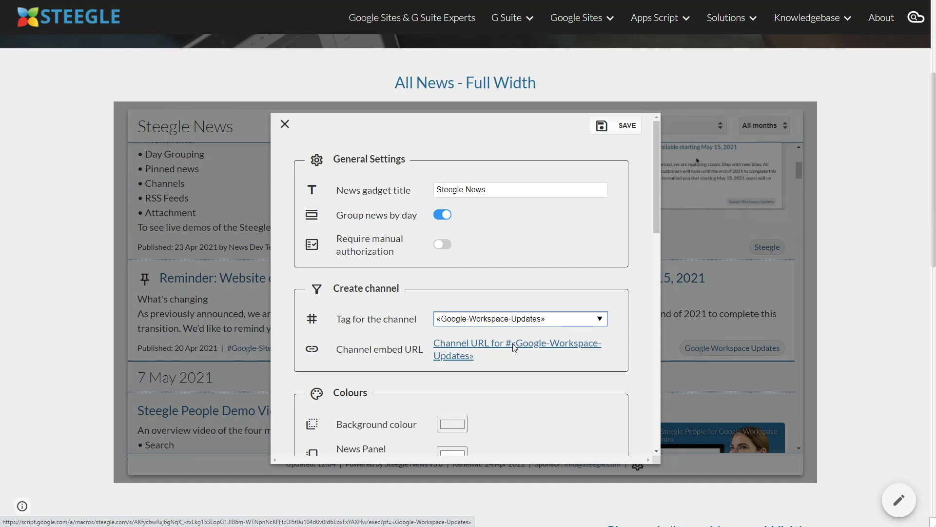
mouse_move(528, 416)
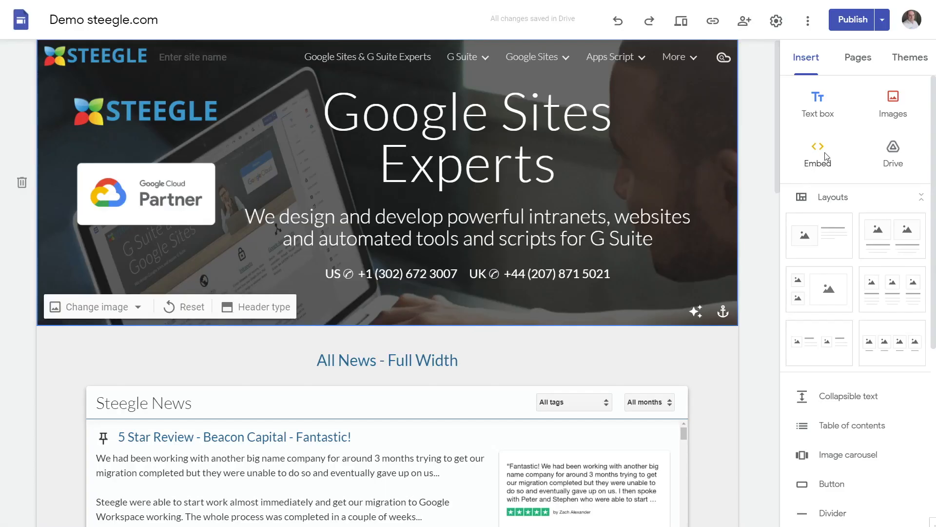
Embed the Google Workspace Updates channel URL into the page as a new gadget
click(817, 154)
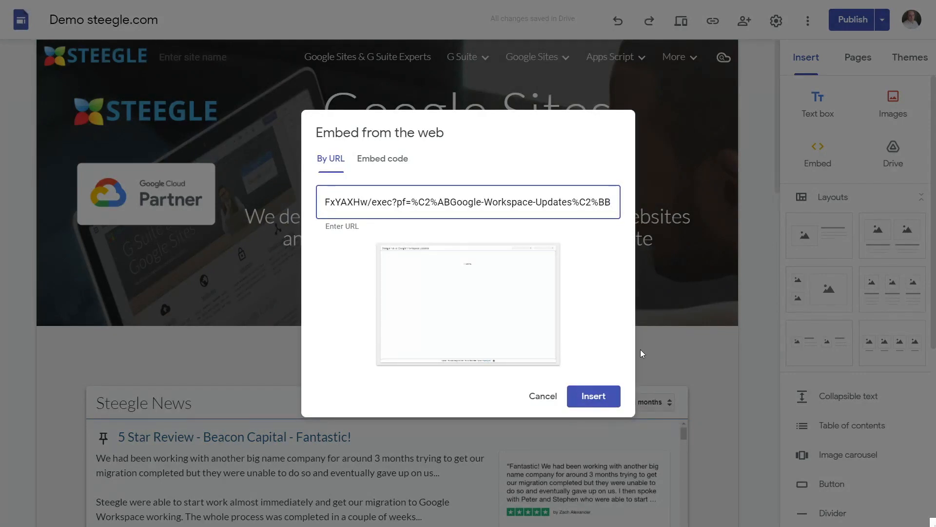
click(593, 396)
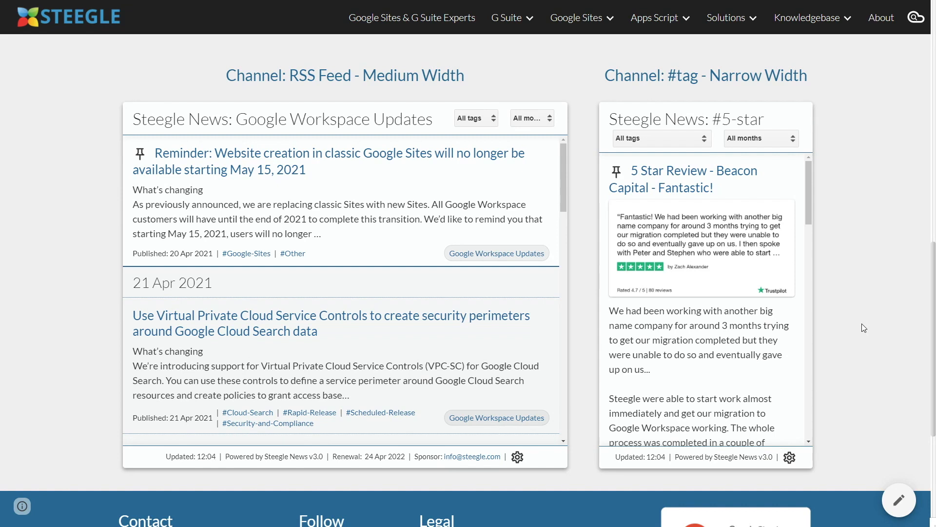
mouse_move(491, 109)
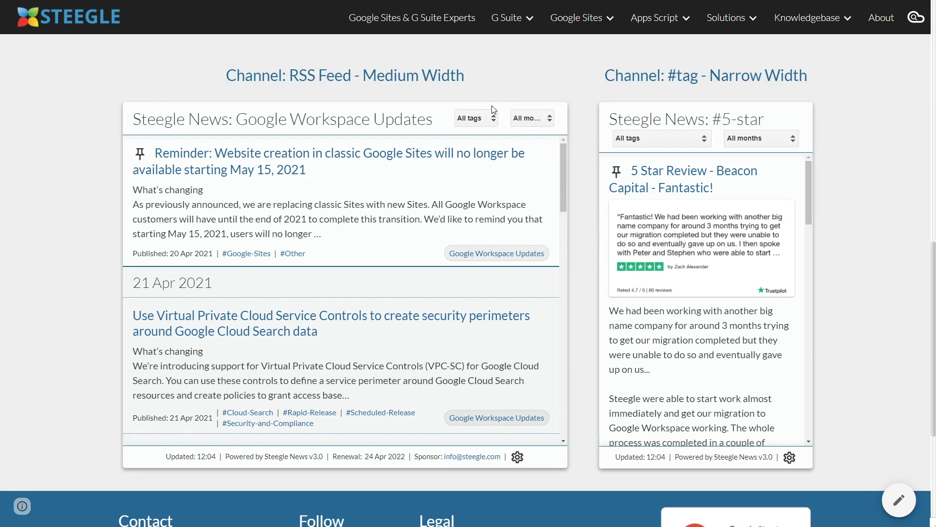
mouse_move(415, 99)
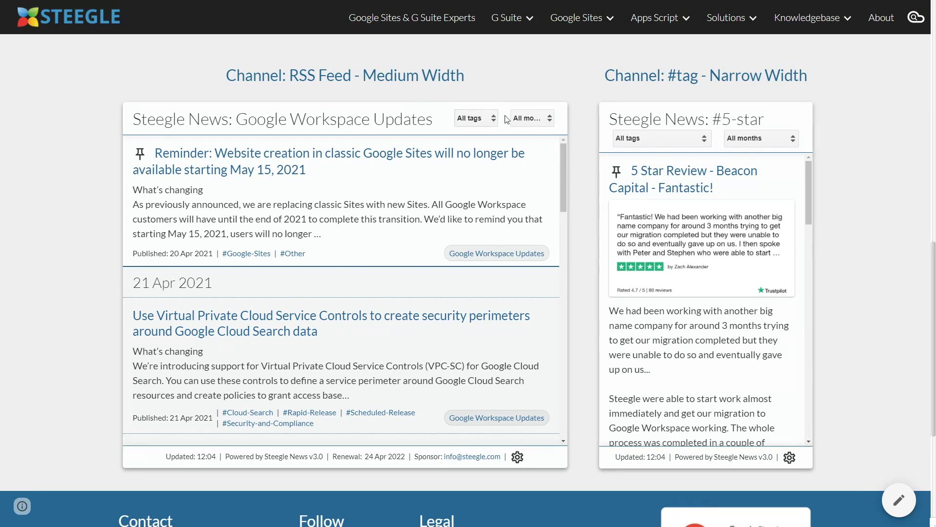
Filter the Google Workspace Updates channel gadget to show only Editors-tagged news
click(474, 117)
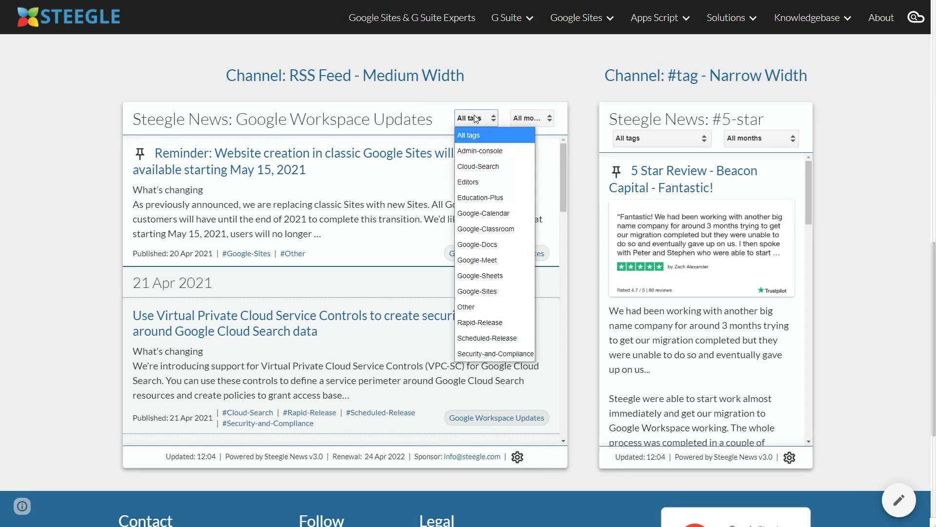
mouse_move(468, 182)
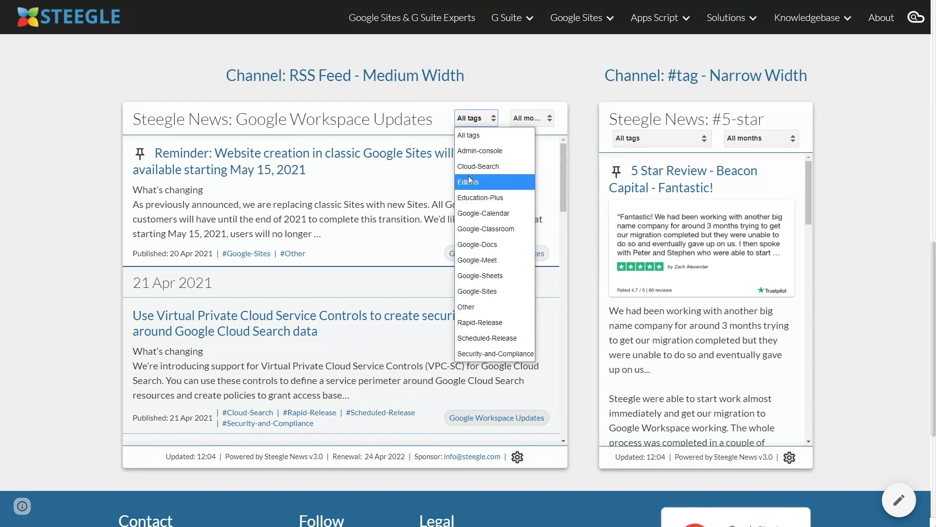
click(468, 181)
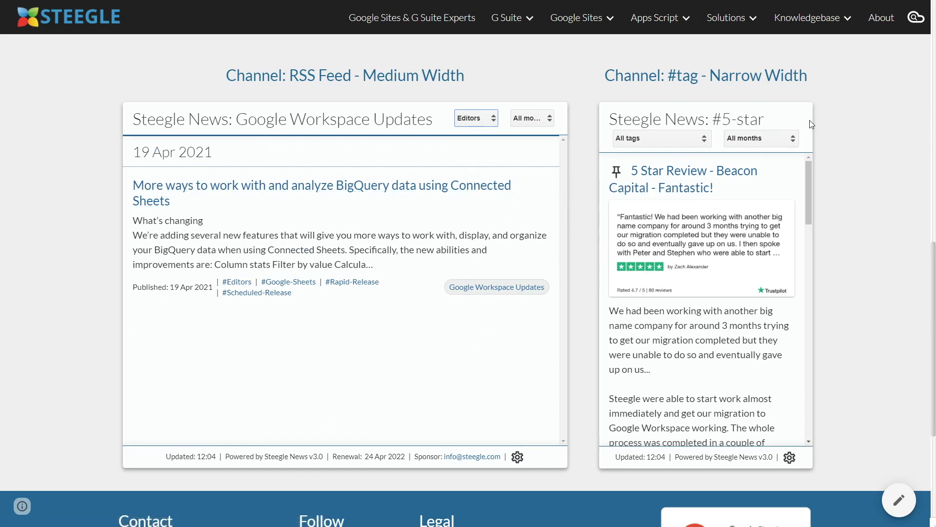
mouse_move(831, 144)
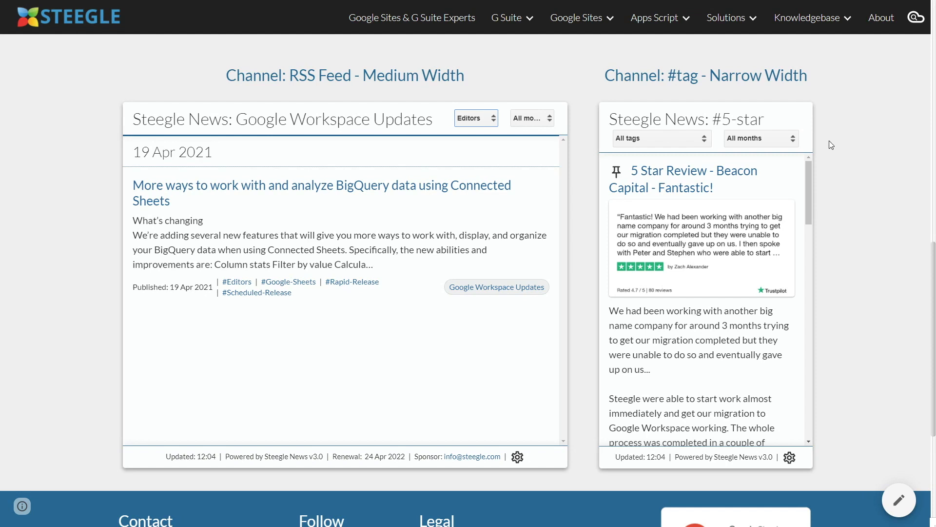
mouse_move(823, 153)
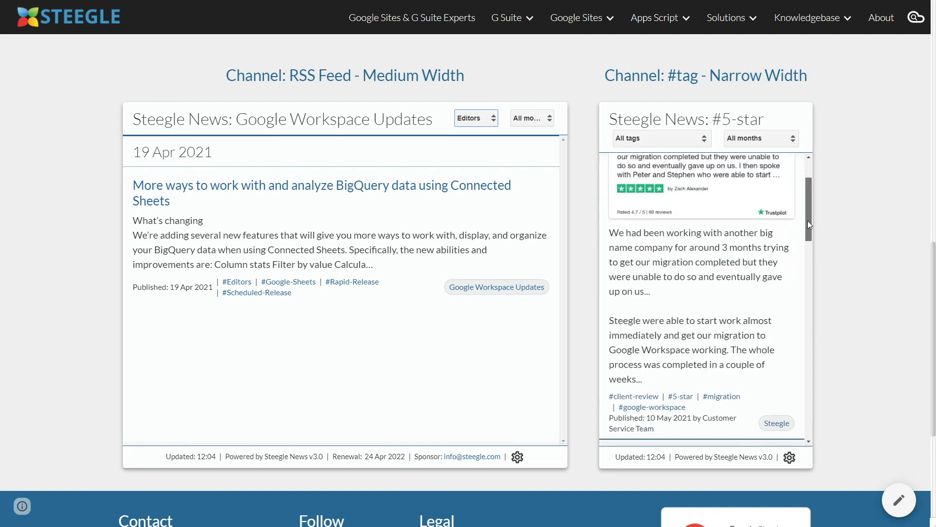
scroll(down, 3)
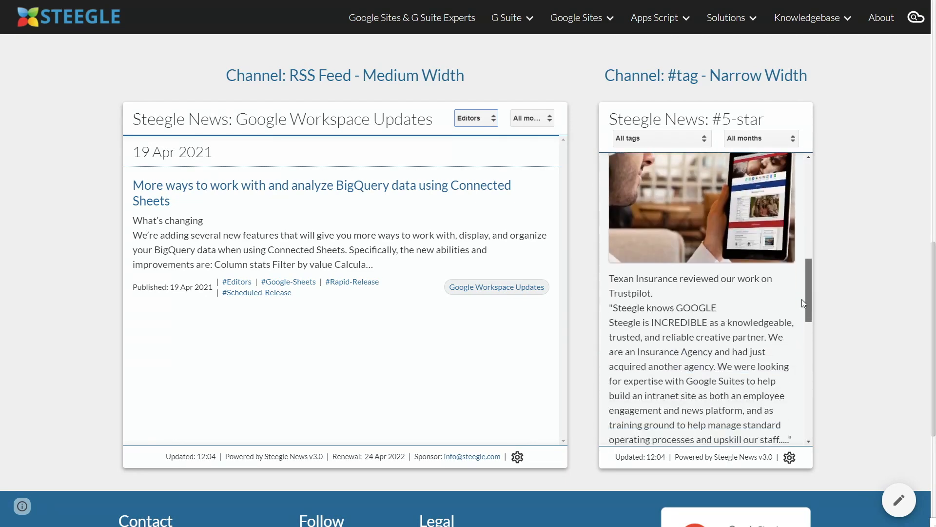
scroll(down, 3)
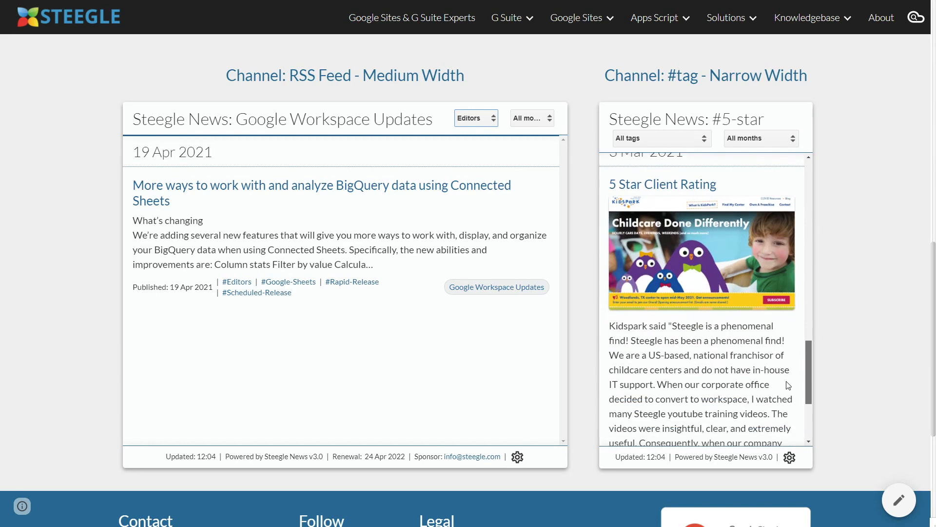